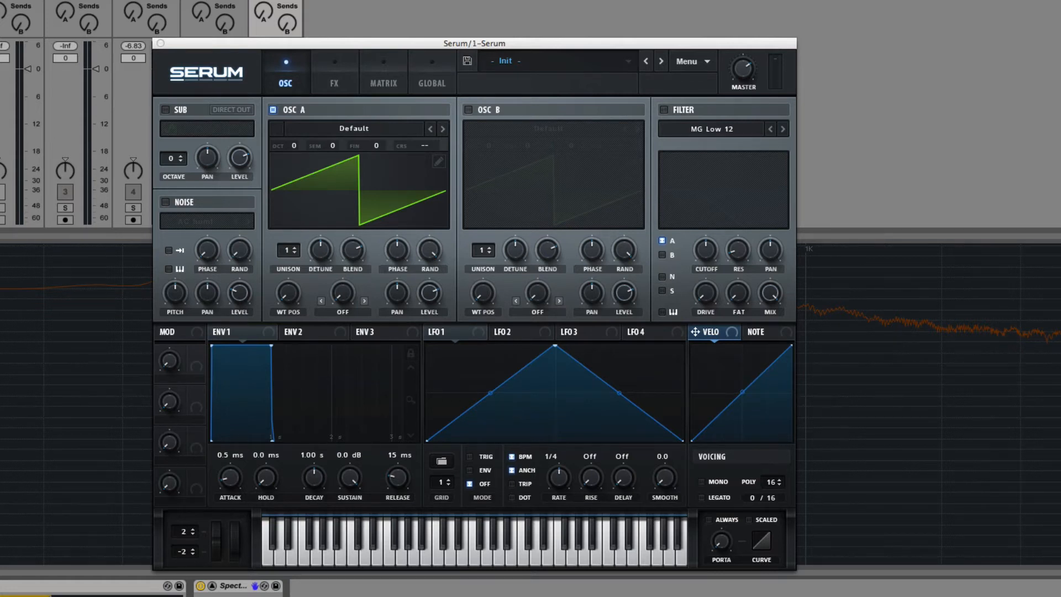
pyautogui.moveTo(843, 392)
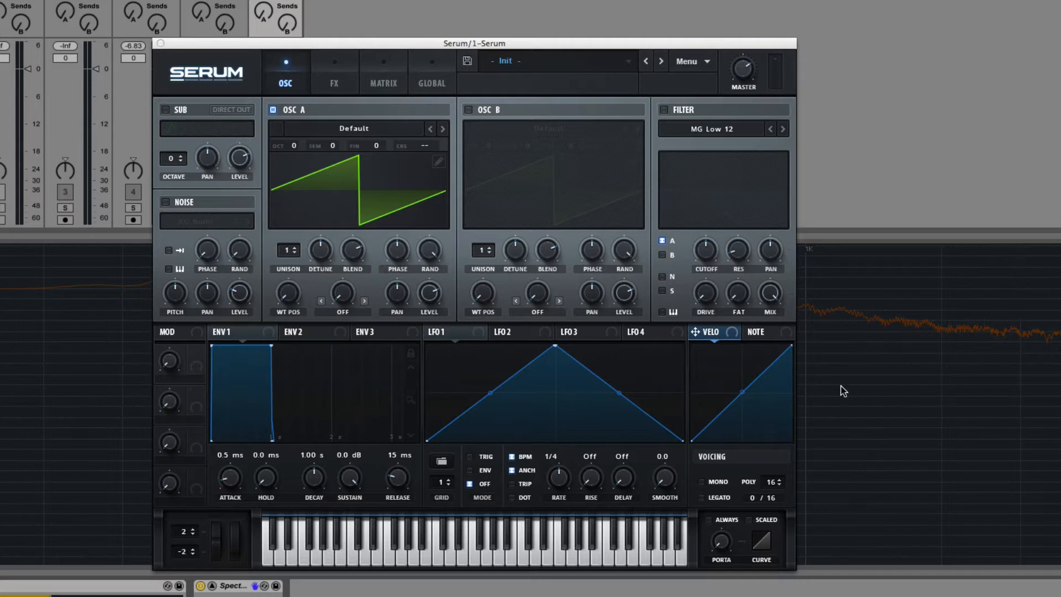
pyautogui.moveTo(504, 381)
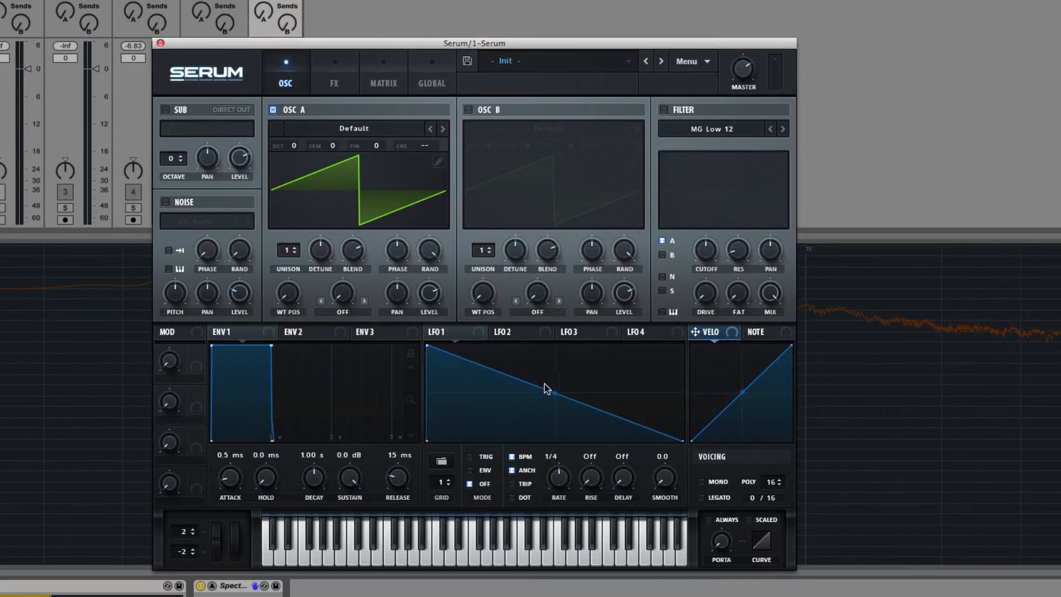
# Step: Shorten envelope 1's release to 171 ms, with decay at 621 ms and sustain at 0 dB
pyautogui.moveTo(547, 388); pyautogui.dragTo(553, 404)
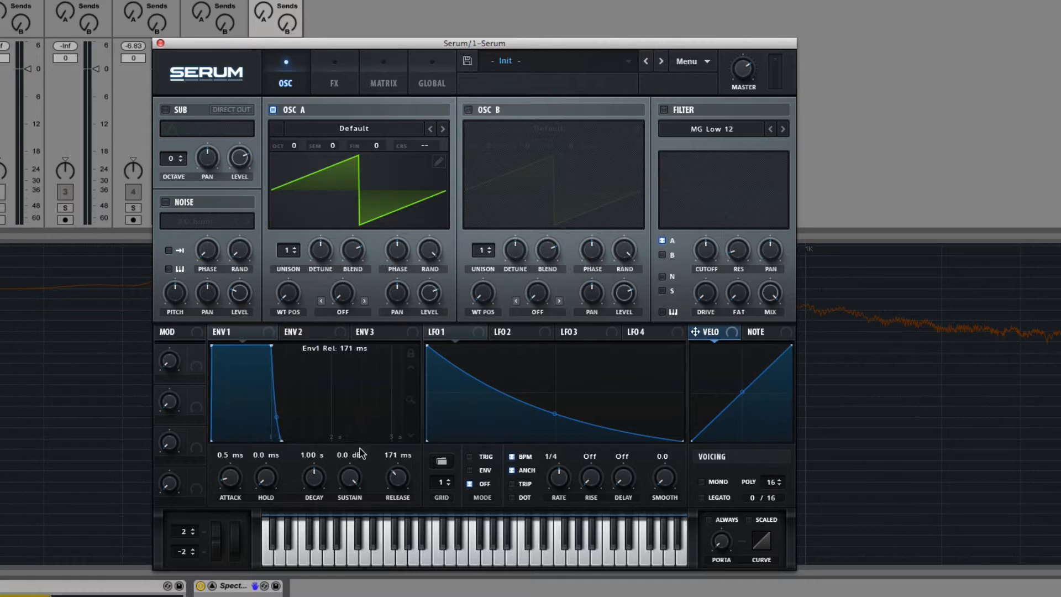
pyautogui.moveTo(335, 474)
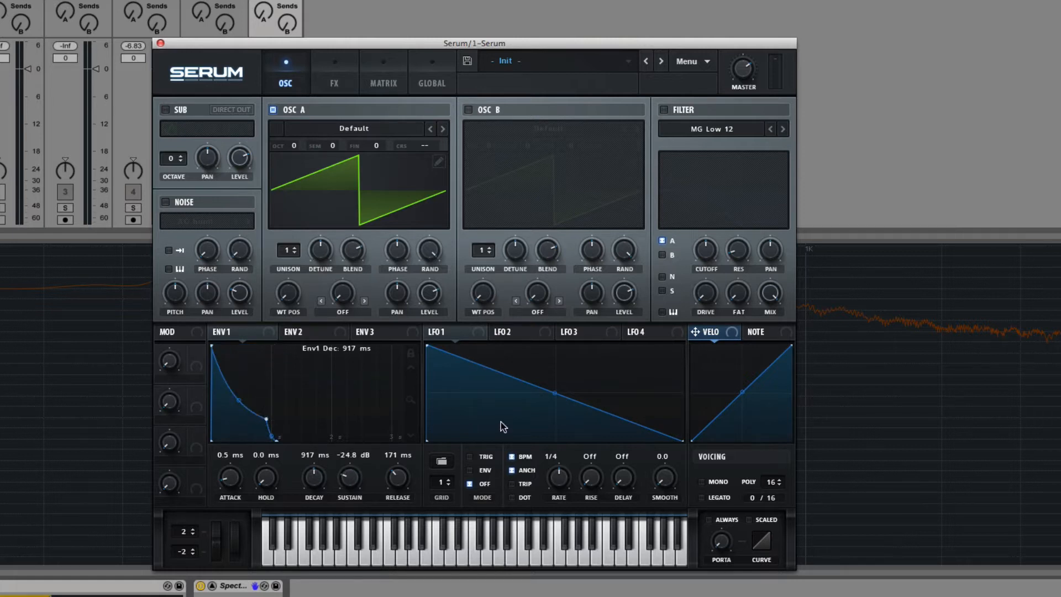
pyautogui.moveTo(211, 439)
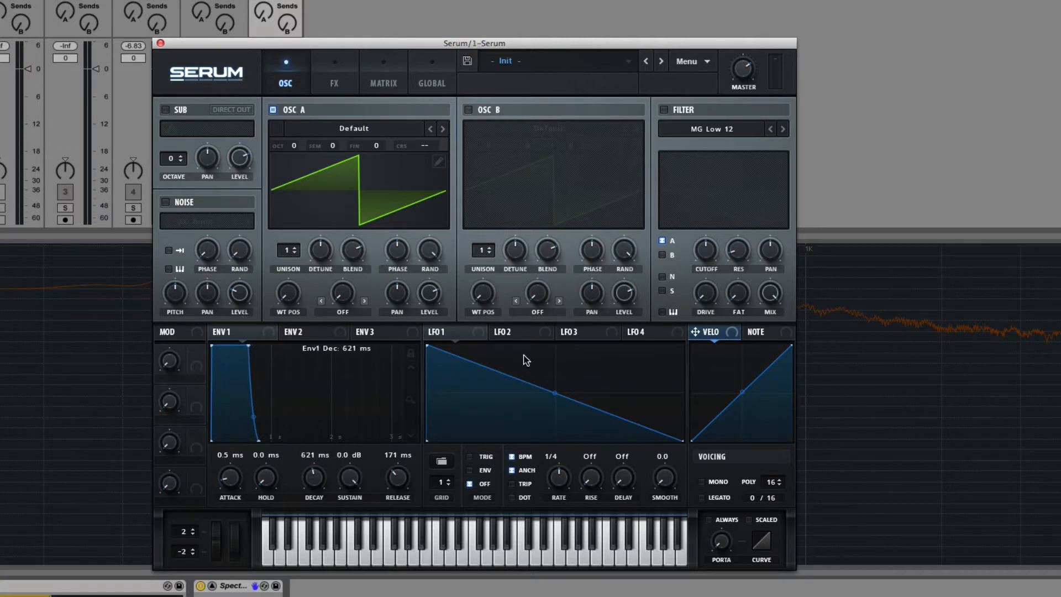
pyautogui.moveTo(470, 462)
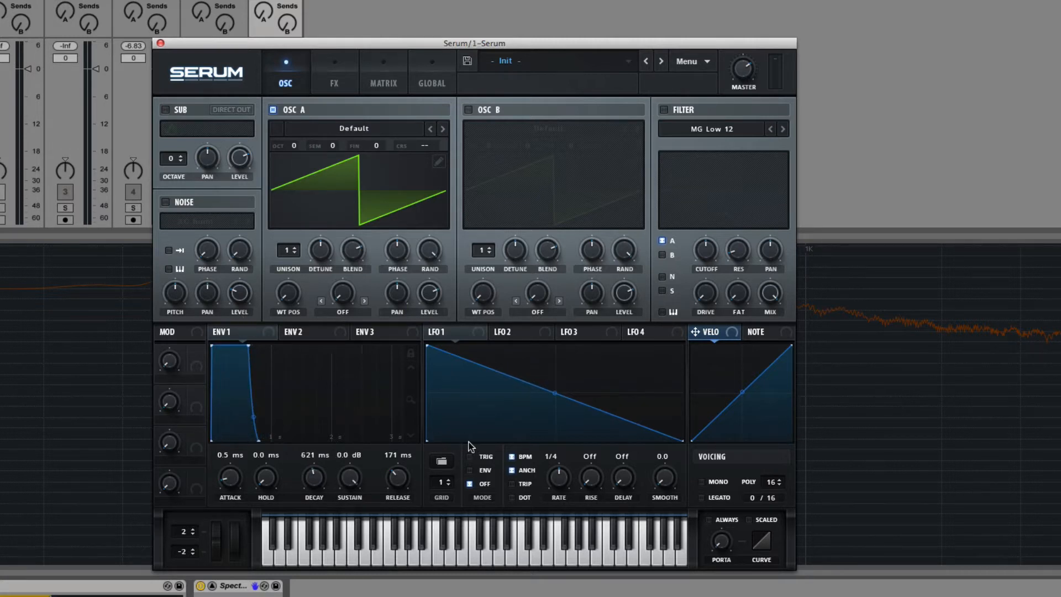
pyautogui.moveTo(556, 421)
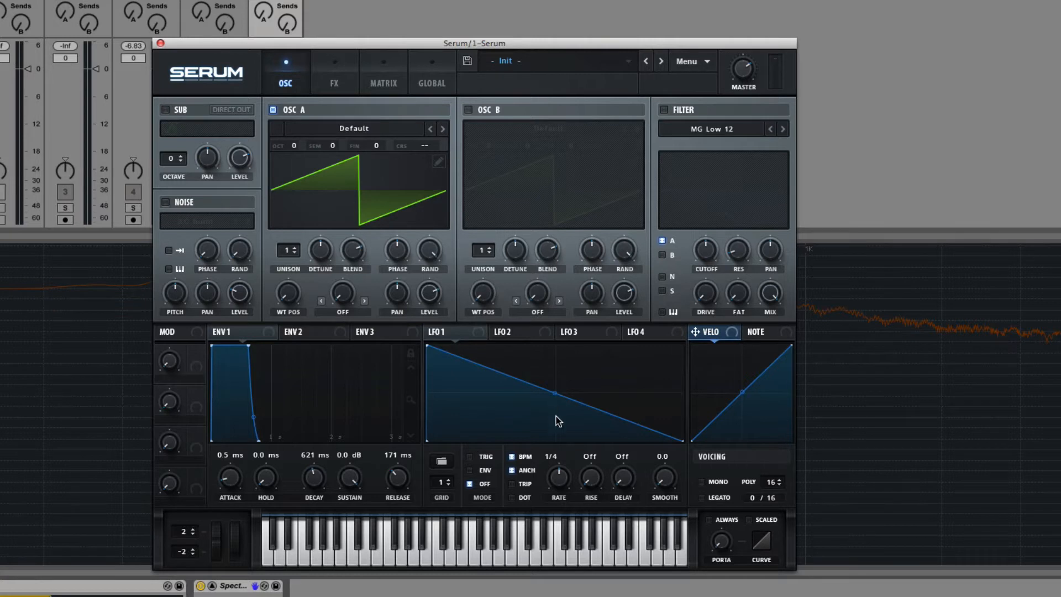
pyautogui.moveTo(565, 341)
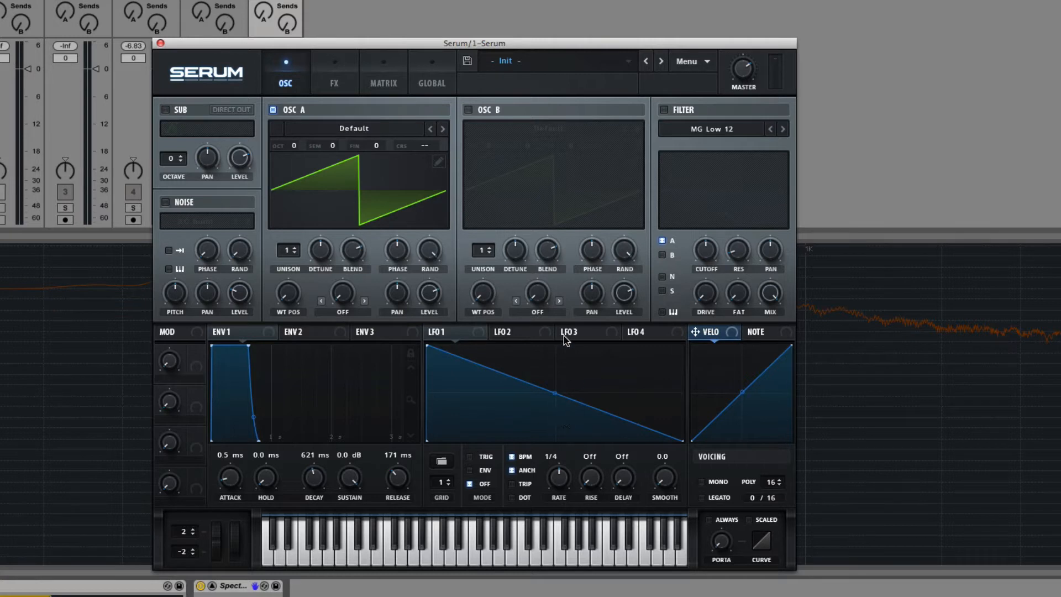
pyautogui.moveTo(726, 95)
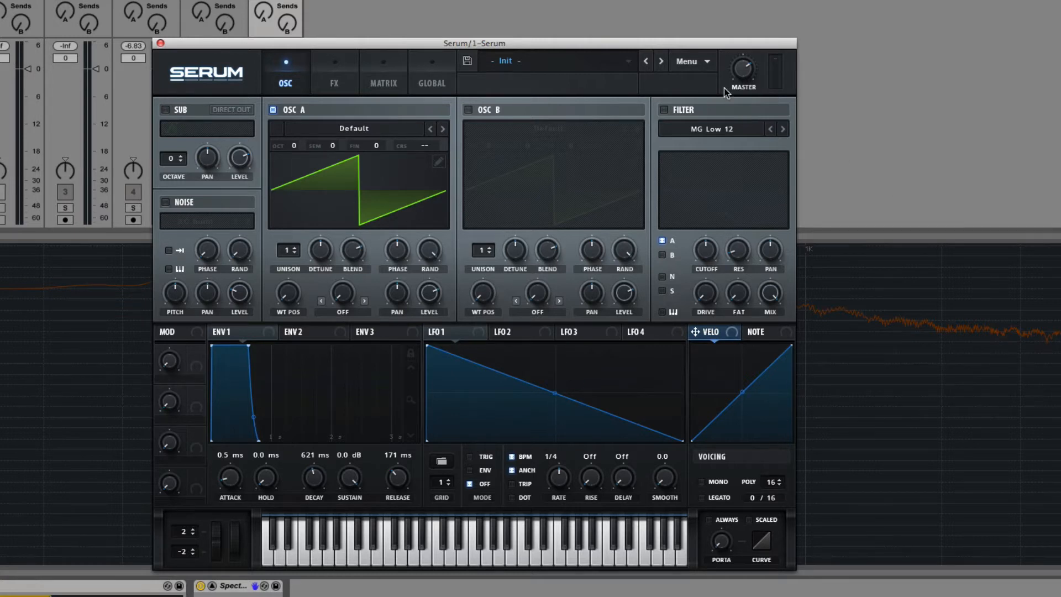
pyautogui.moveTo(655, 406)
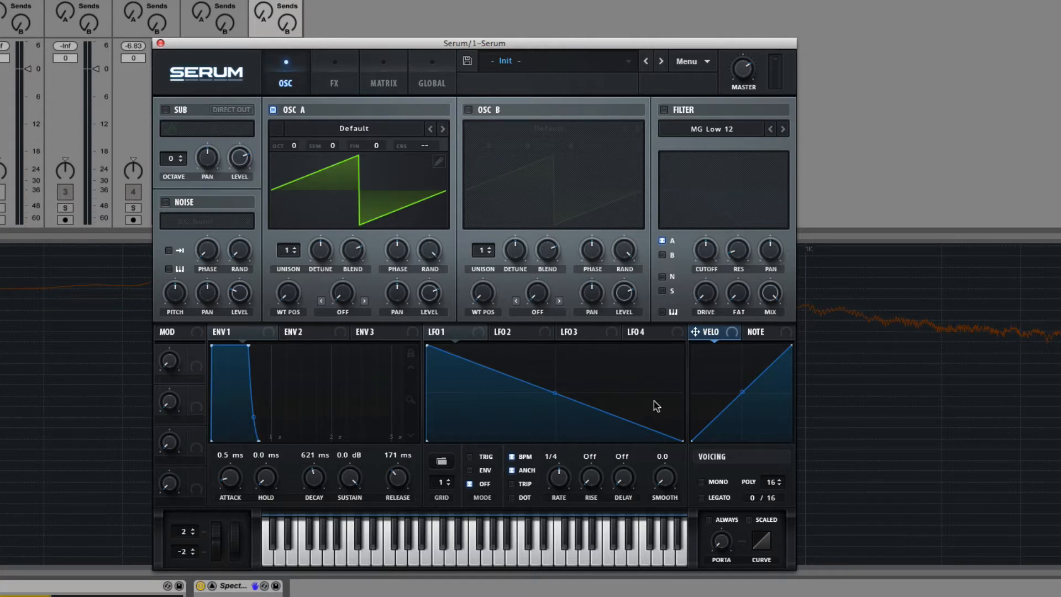
pyautogui.moveTo(626, 207)
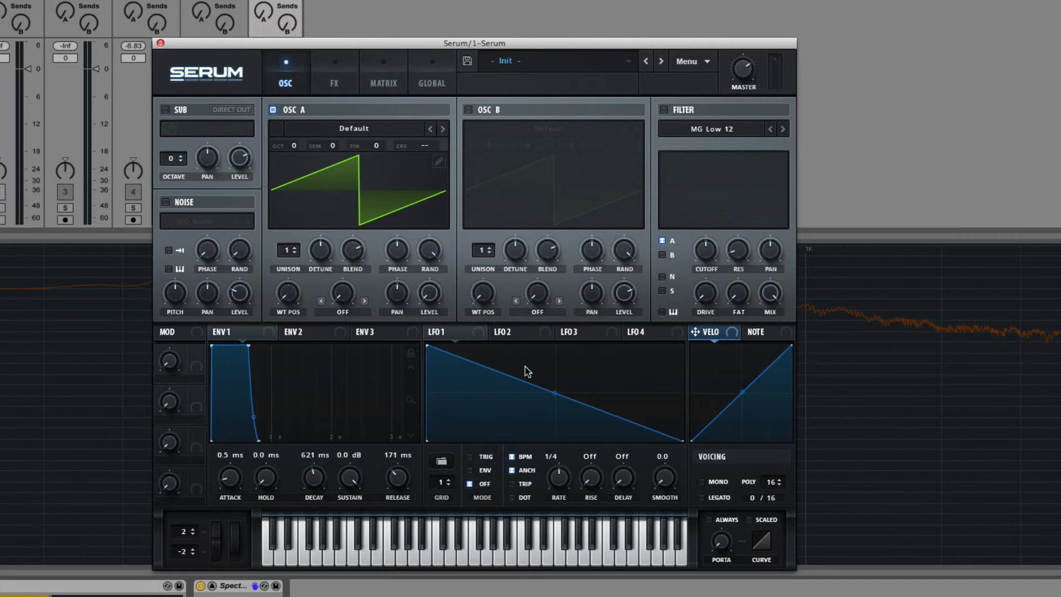
# Step: Bend the LFO 1 ramp into a steep exponential drop for oscillator A's level
pyautogui.click(443, 332)
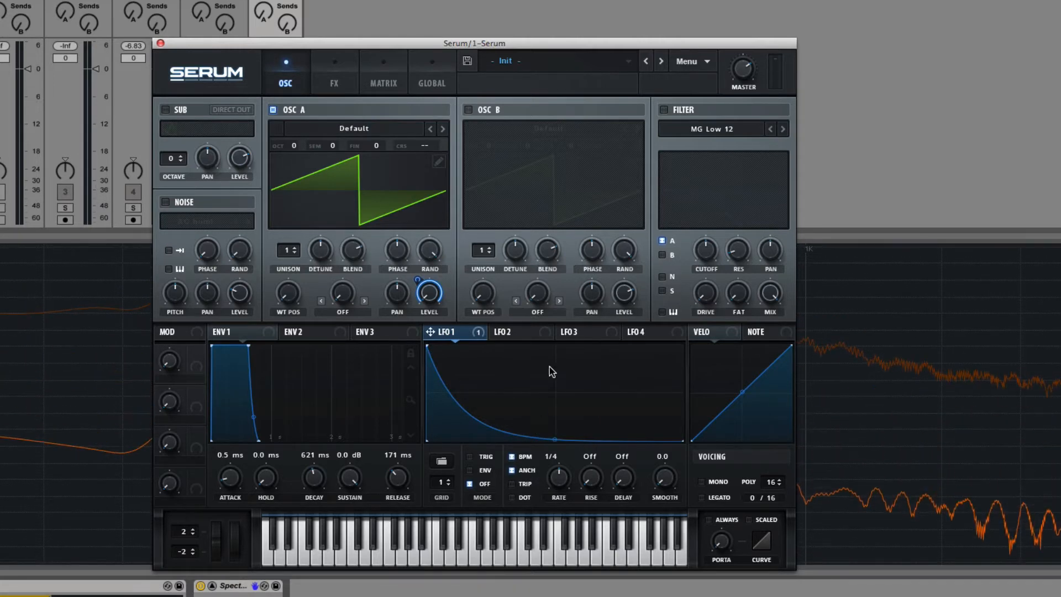
pyautogui.moveTo(405, 34)
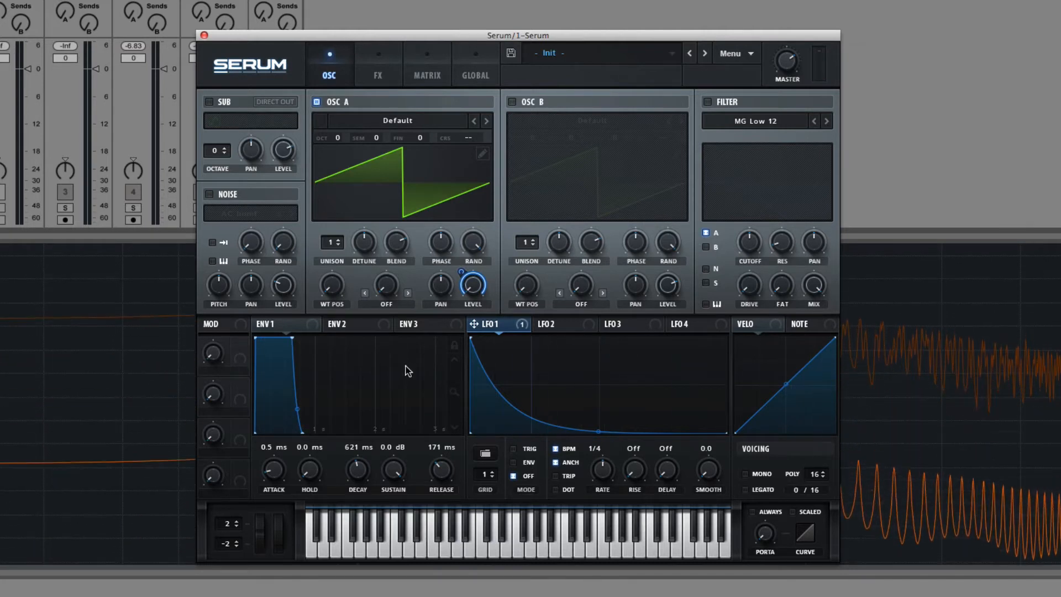
# Step: Enable LFO 1's Trig and Env modes and reshape it into a sharp drop and slow fade
pyautogui.click(512, 462)
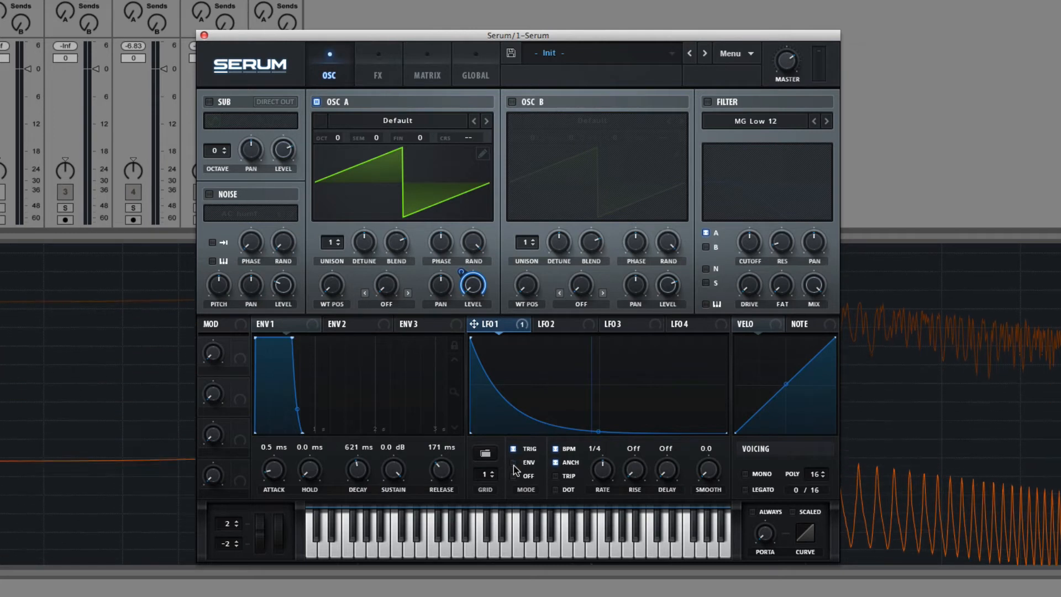
pyautogui.click(513, 462)
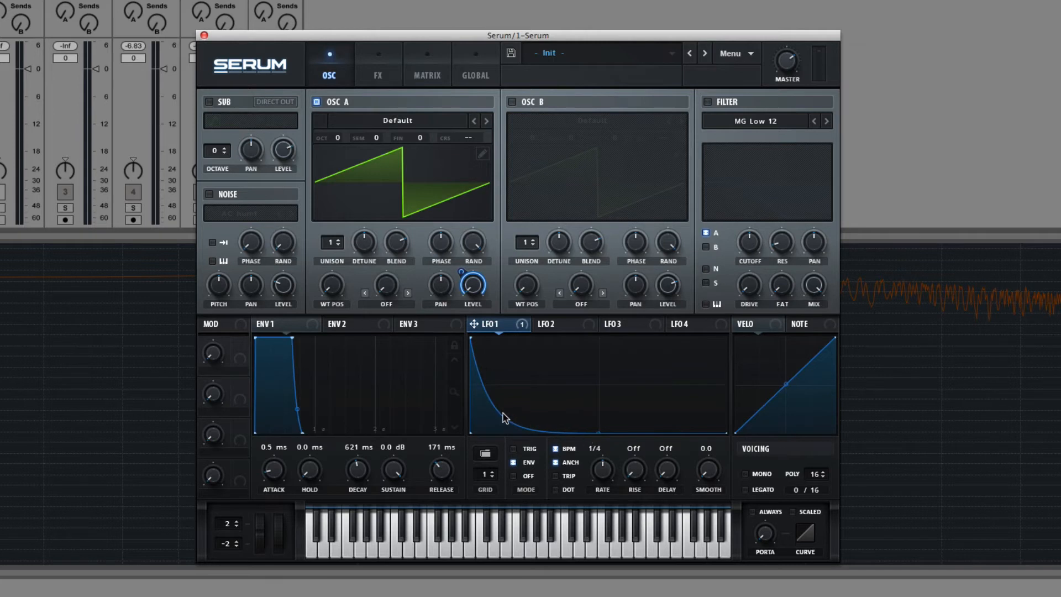
pyautogui.moveTo(504, 418); pyautogui.dragTo(504, 404)
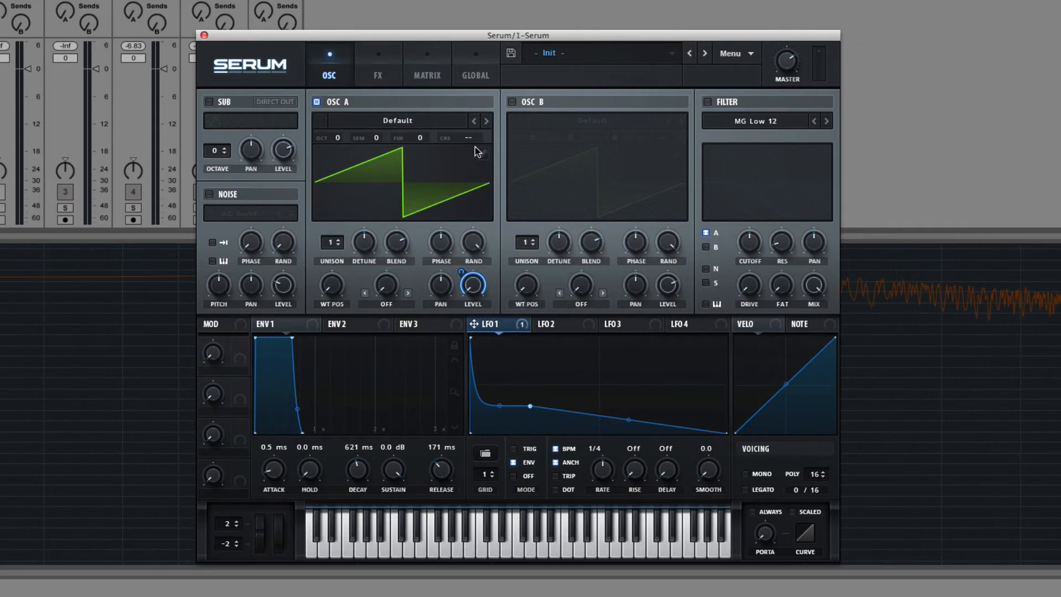
# Step: Load the Basic Shapes wavetable into oscillator A and check the A Vol and A Semi routings in the Matrix
pyautogui.click(397, 121)
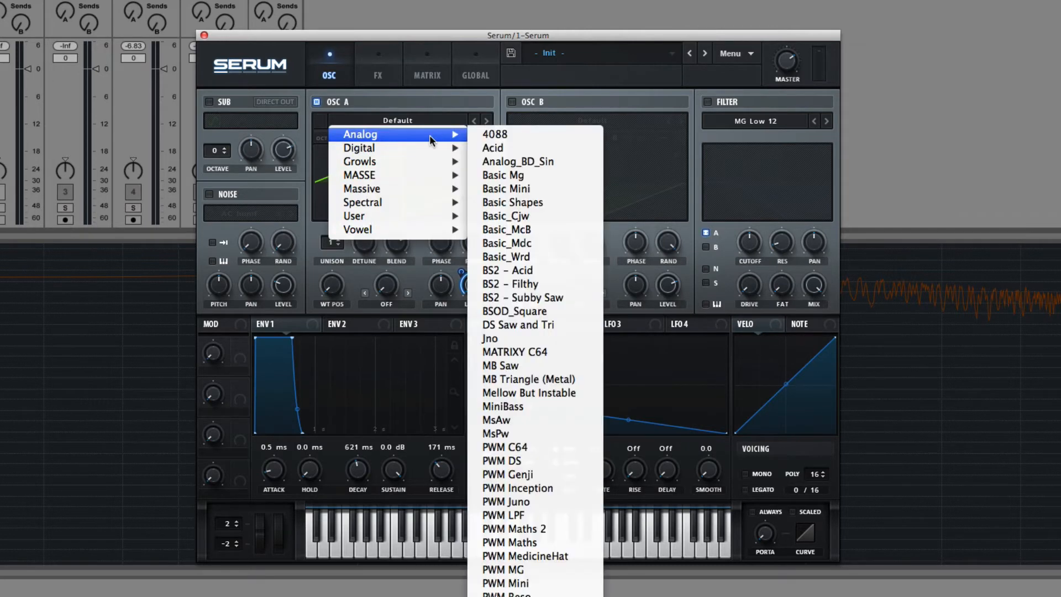
pyautogui.moveTo(423, 137)
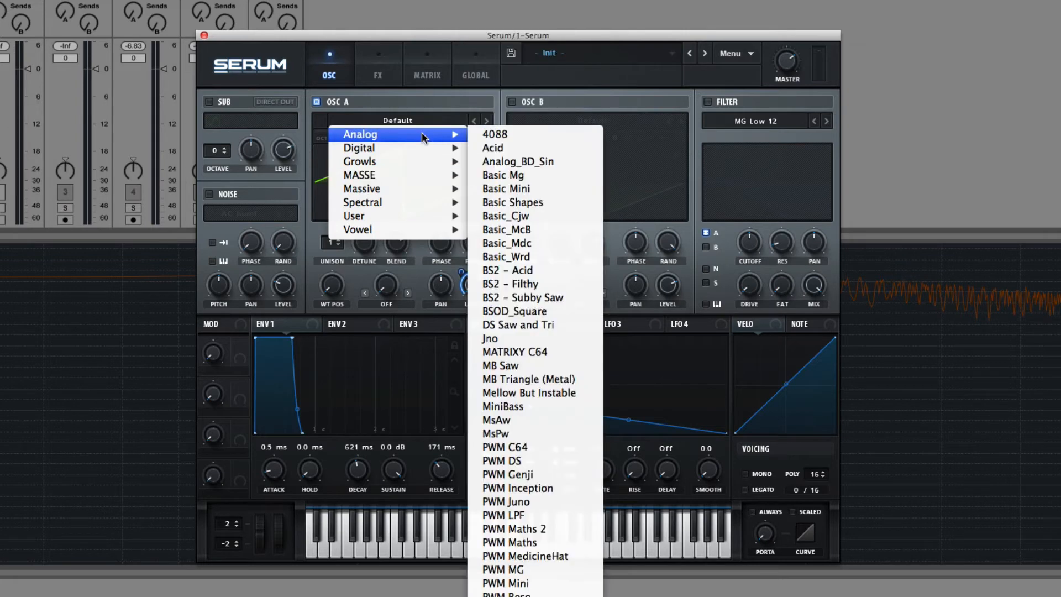
pyautogui.moveTo(565, 203)
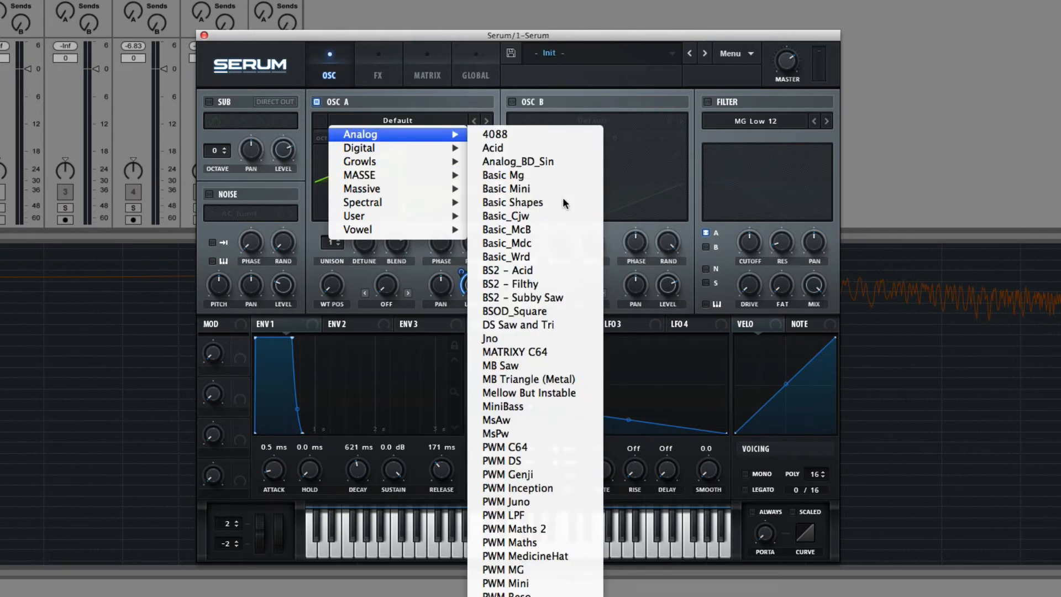
pyautogui.click(512, 203)
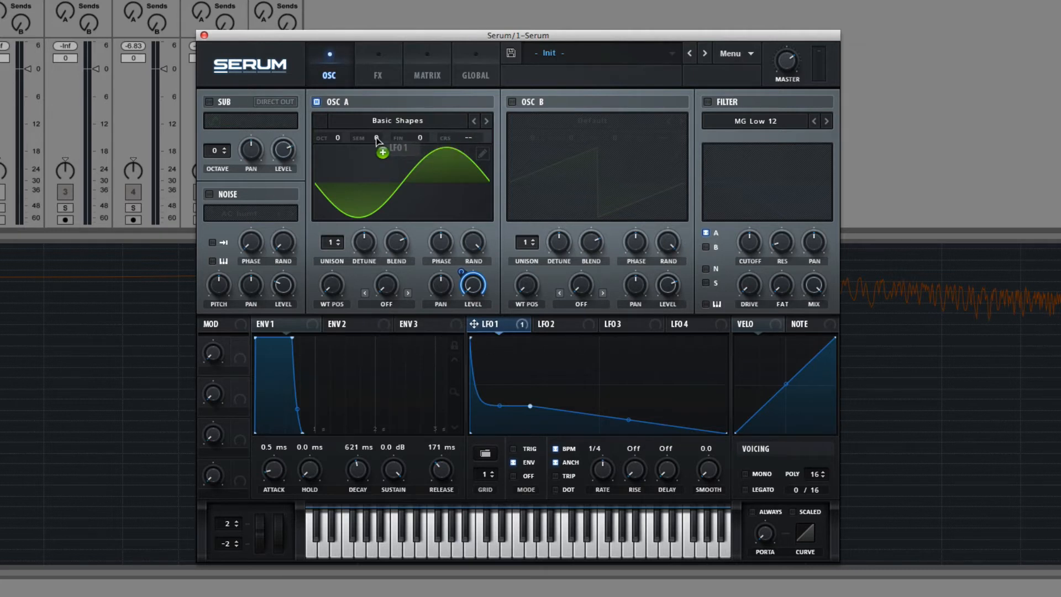
pyautogui.click(427, 76)
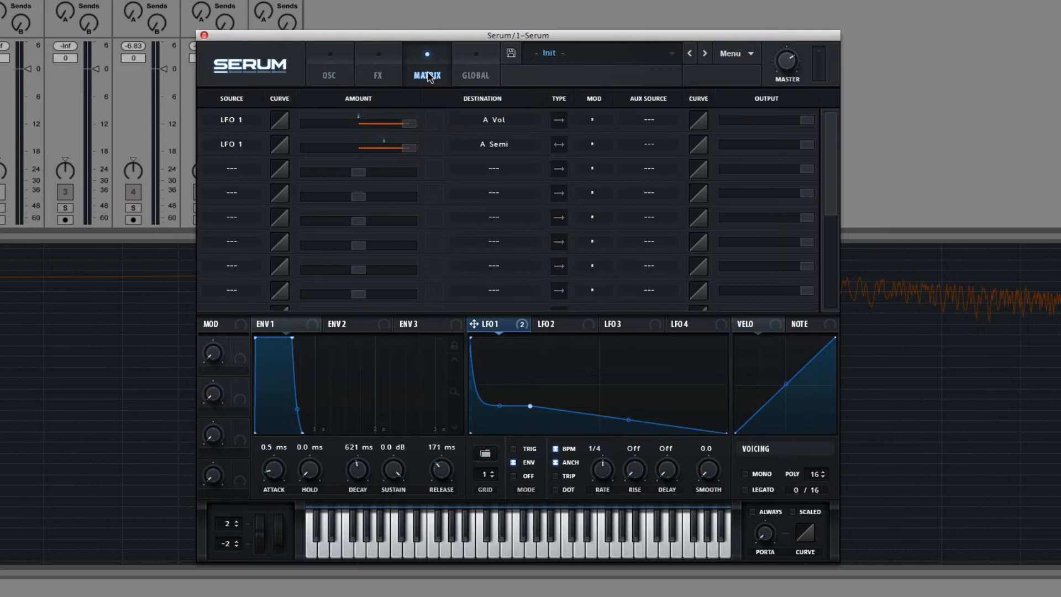
pyautogui.moveTo(388, 62)
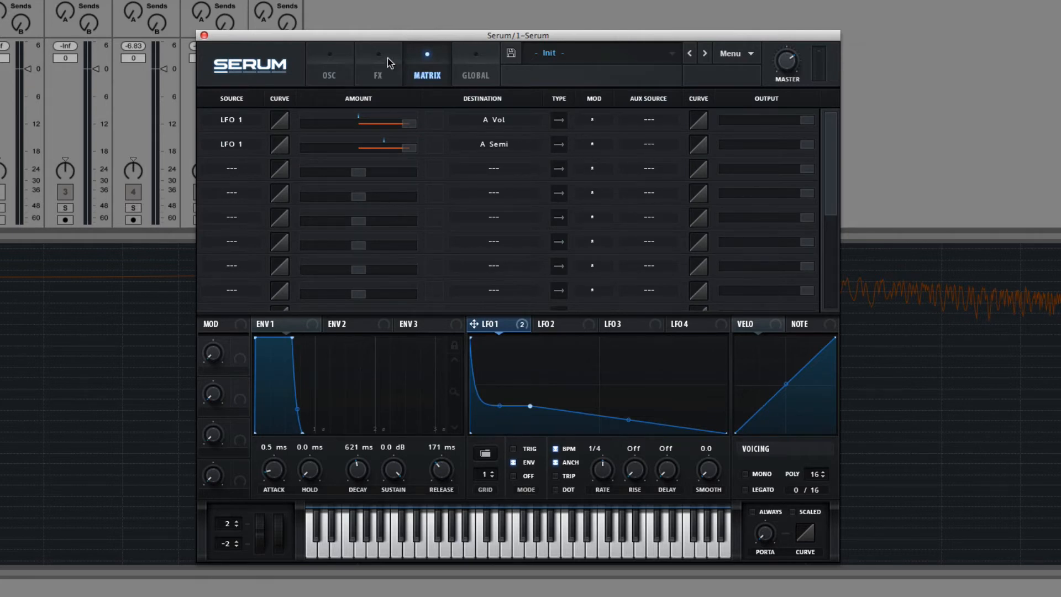
pyautogui.click(329, 65)
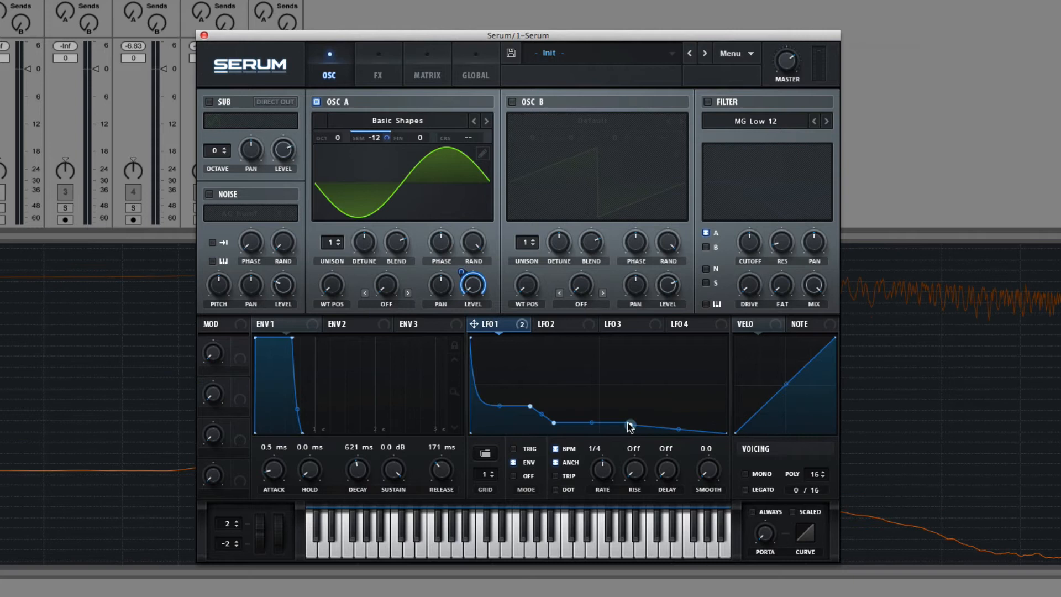
# Step: Drag LFO 1 points into a hold, step-down and gradual decay, then reset the patch
pyautogui.moveTo(629, 427); pyautogui.dragTo(641, 401)
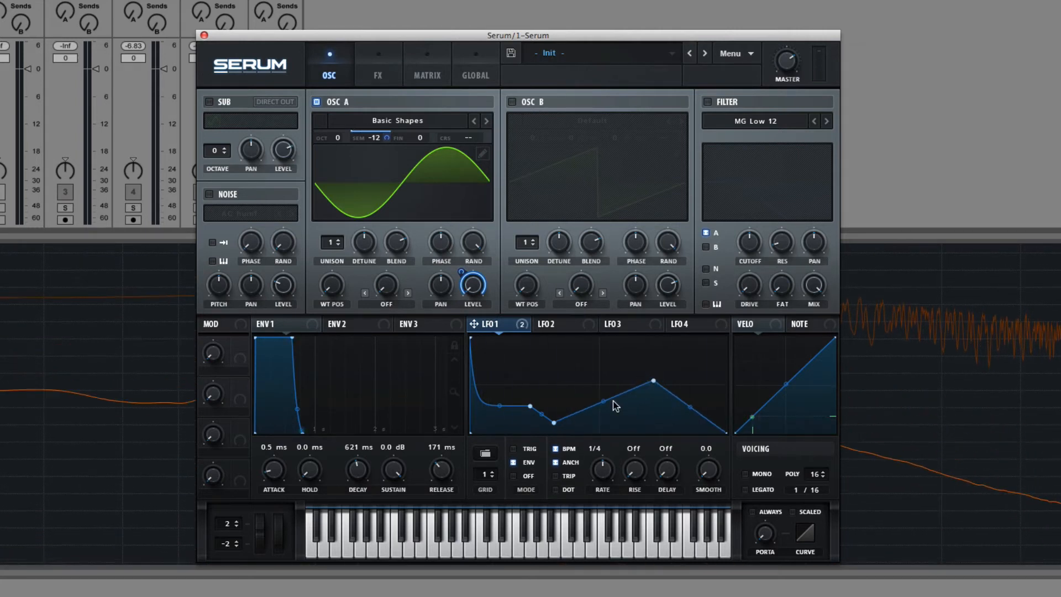
pyautogui.moveTo(653, 381); pyautogui.dragTo(713, 380)
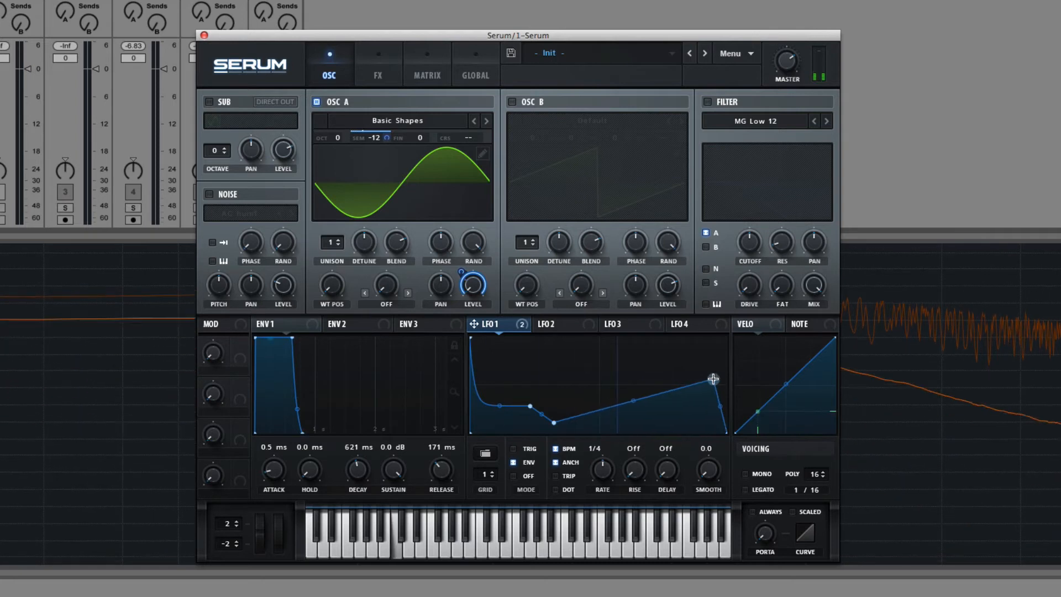
pyautogui.moveTo(712, 379); pyautogui.dragTo(551, 423)
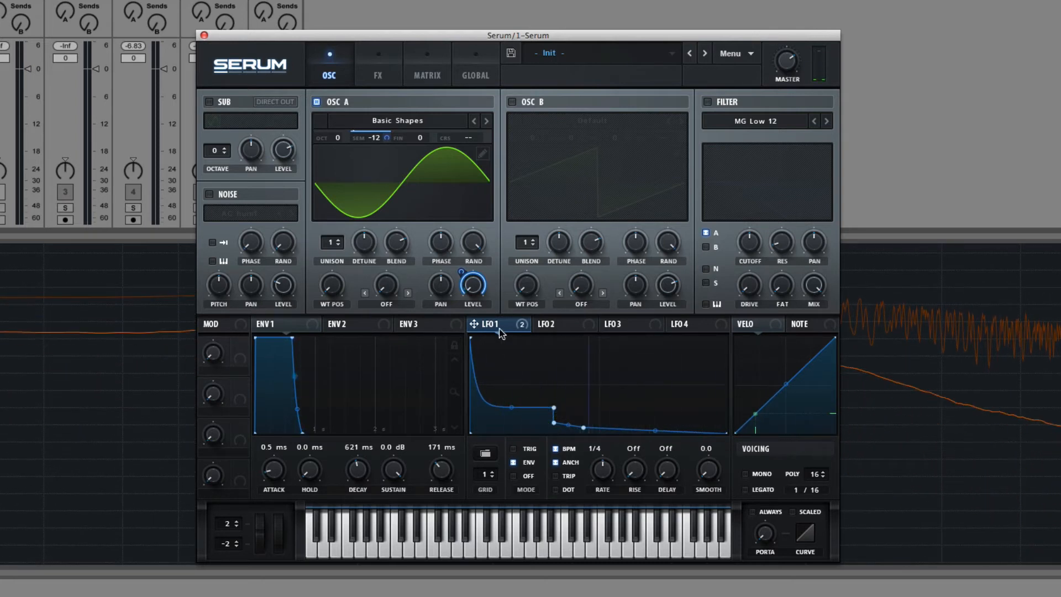
pyautogui.moveTo(499, 330)
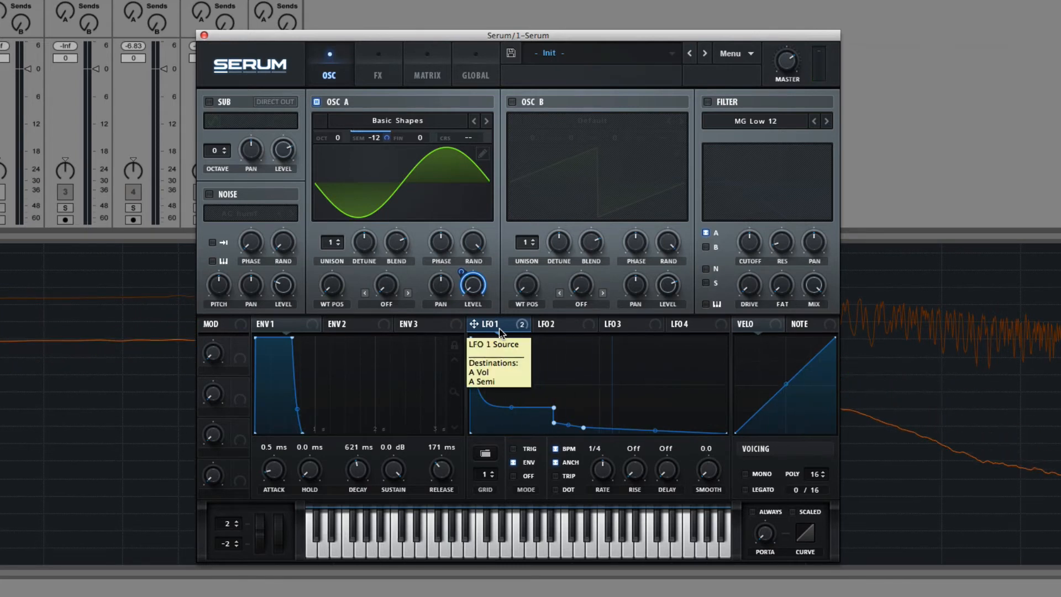
pyautogui.moveTo(715, 197)
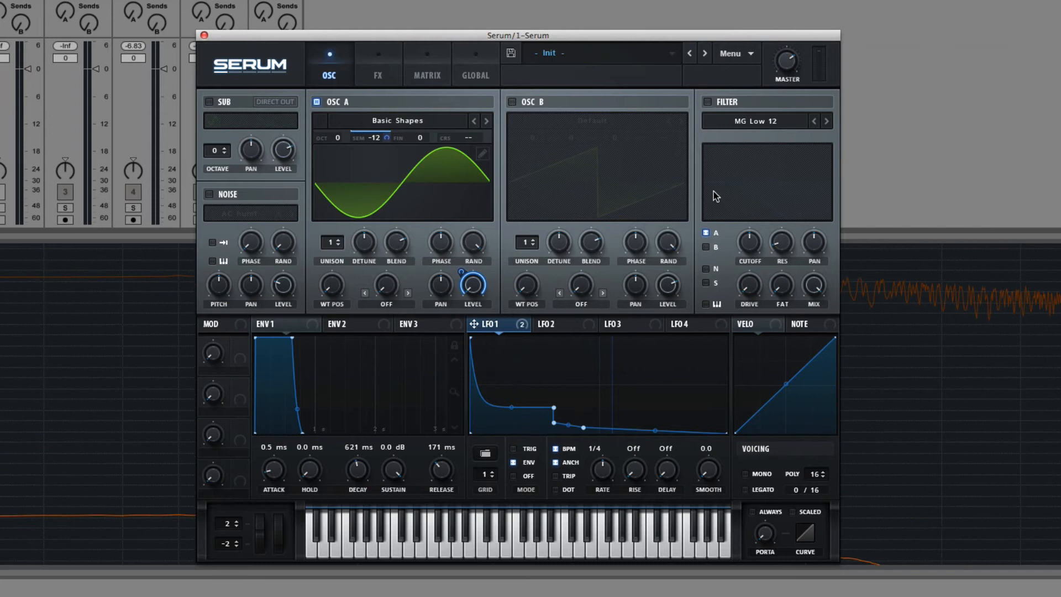
pyautogui.click(729, 53)
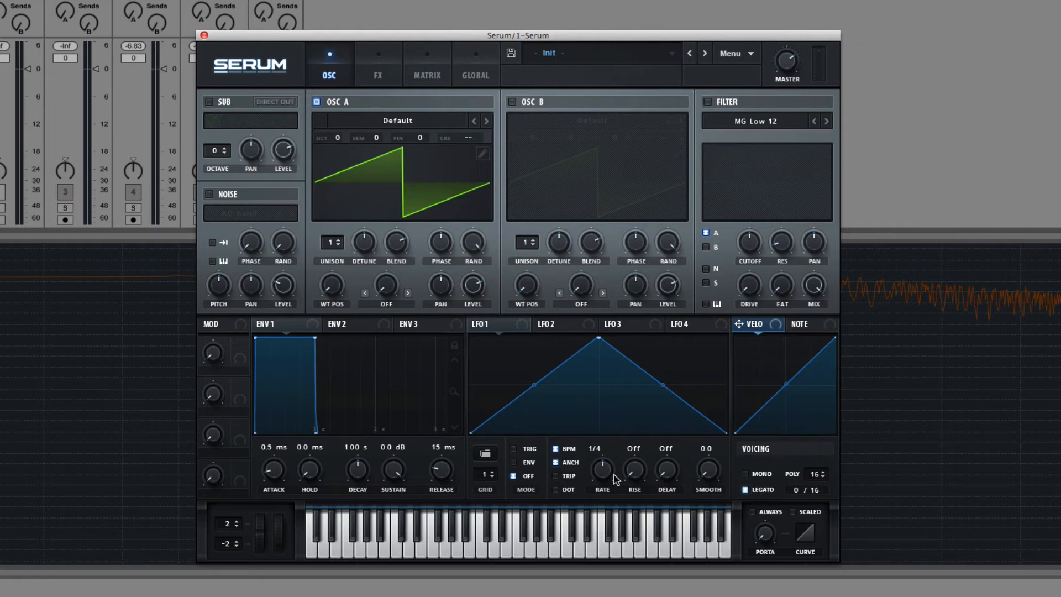
# Step: Switch LFO 1 to envelope mode as a rising ramp and inspect the Legato option
pyautogui.click(513, 463)
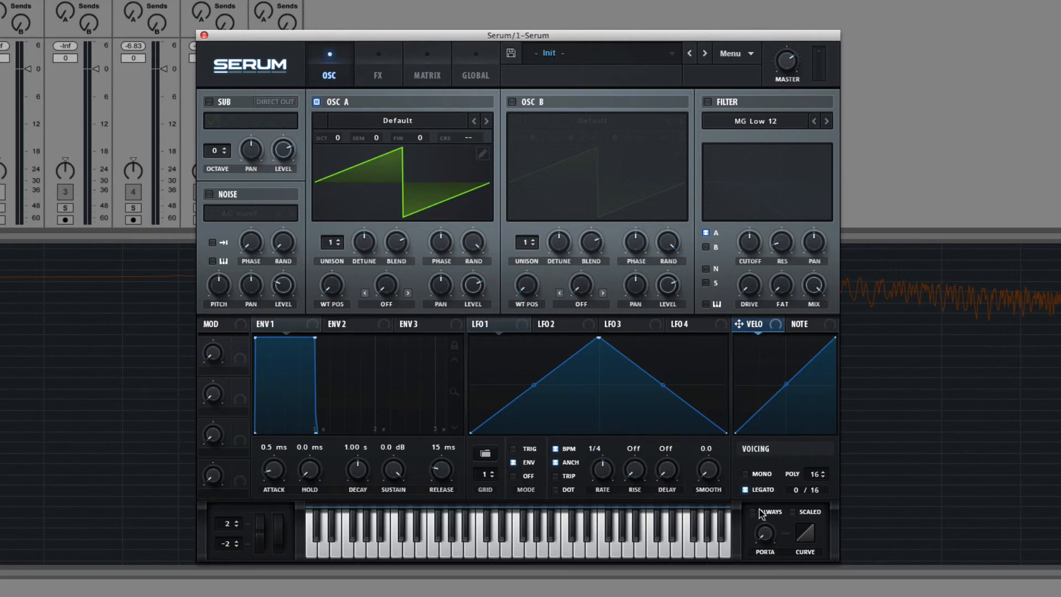
pyautogui.moveTo(760, 515)
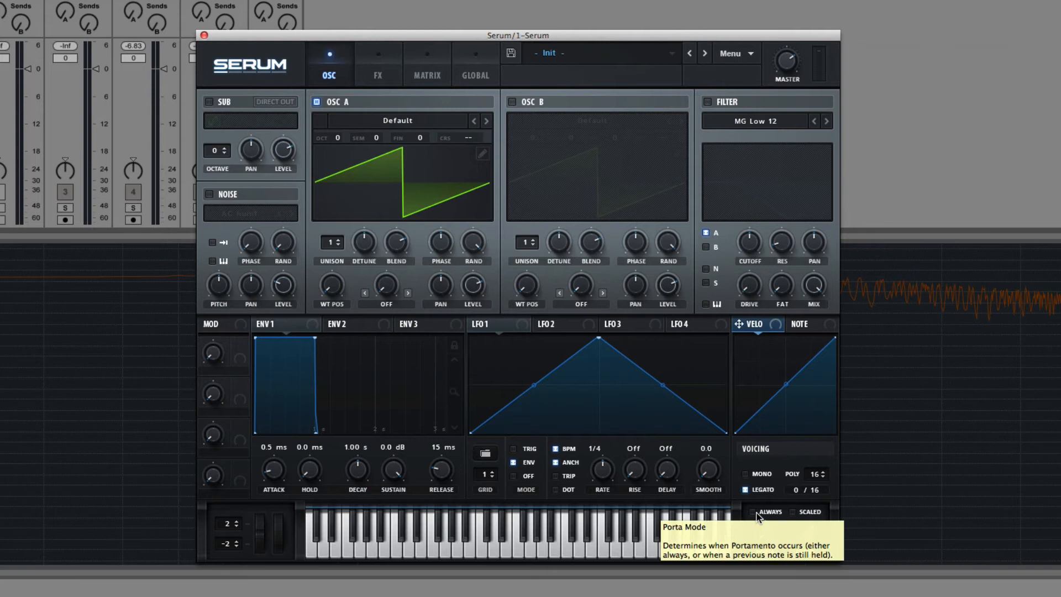
pyautogui.click(745, 490)
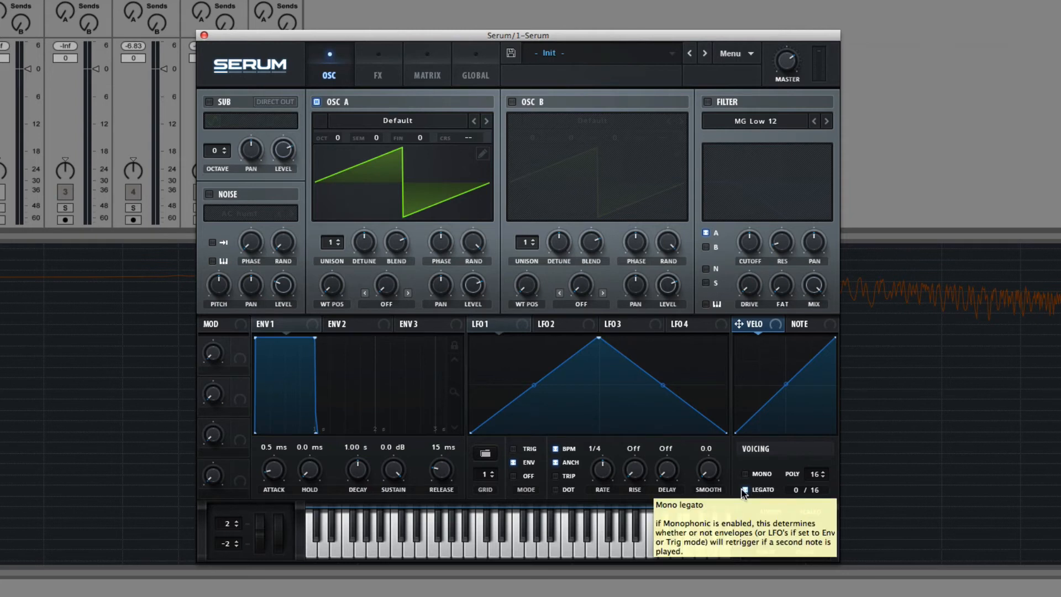
pyautogui.click(744, 490)
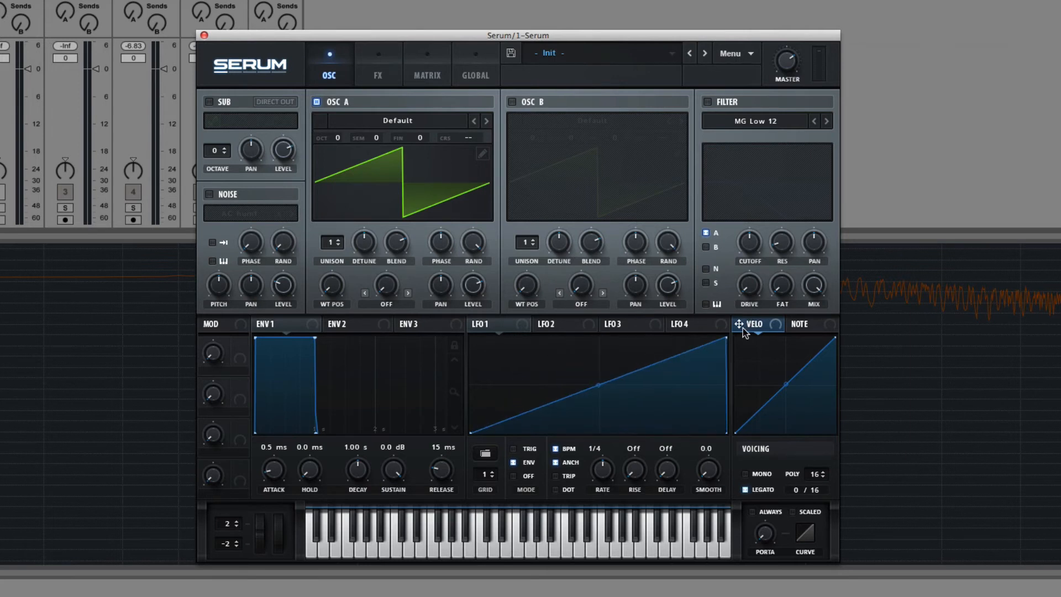
pyautogui.moveTo(517, 170)
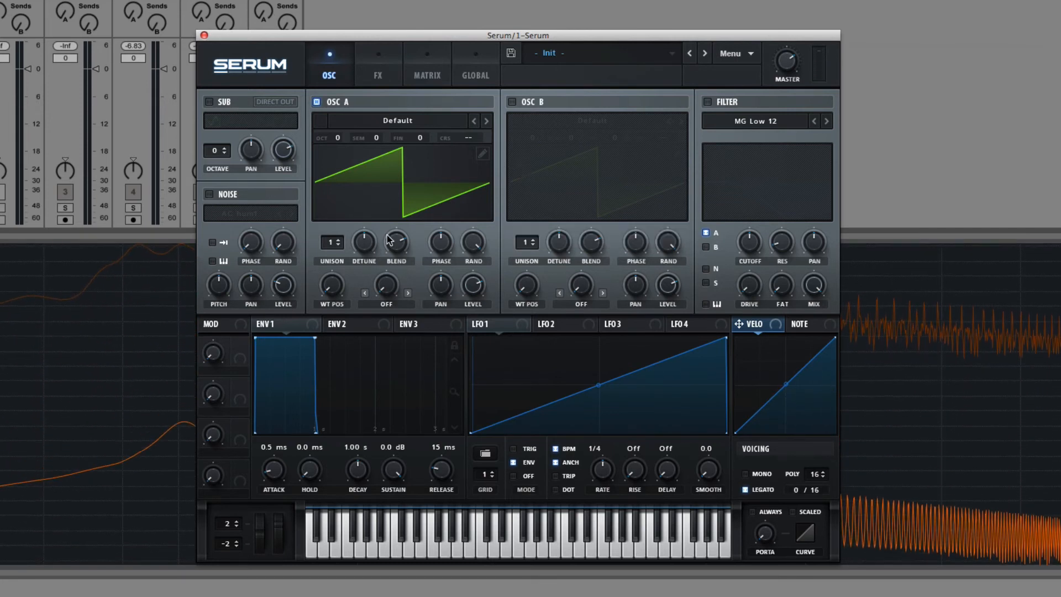
# Step: Route LFO 1 to the filter cutoff and raise its middle point into a triangle
pyautogui.moveTo(748, 244); pyautogui.dragTo(748, 284)
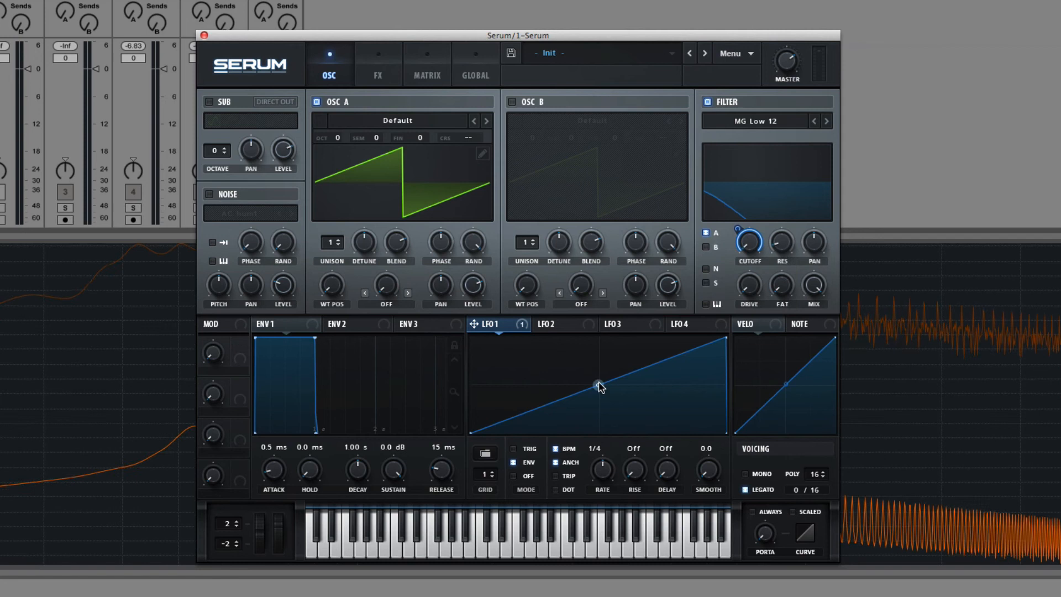
pyautogui.moveTo(600, 386); pyautogui.dragTo(600, 347)
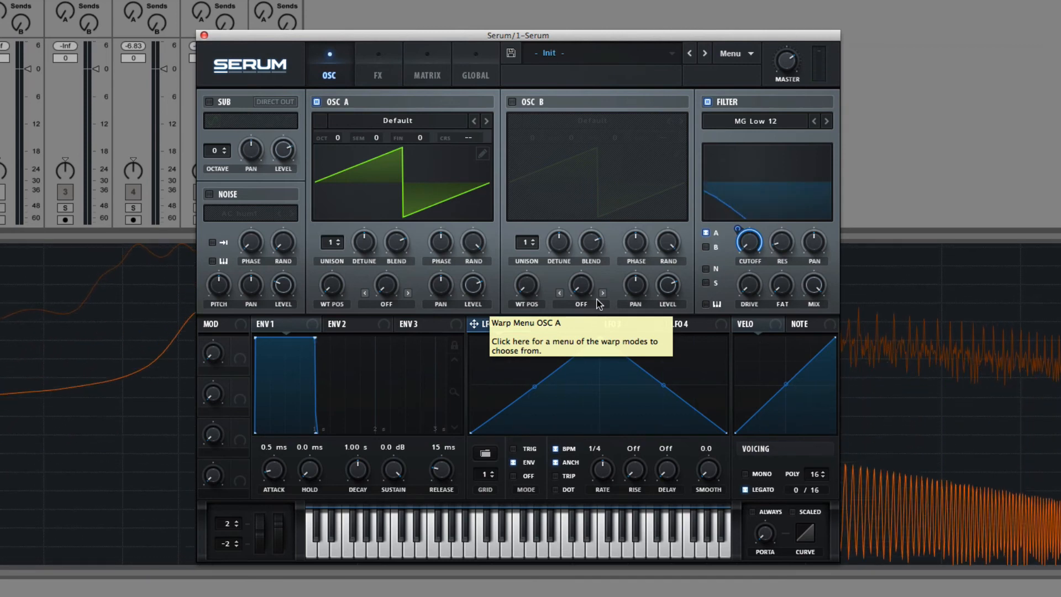
# Step: Enable MONO voicing and toggle the LEGATO checkbox
pyautogui.click(746, 473)
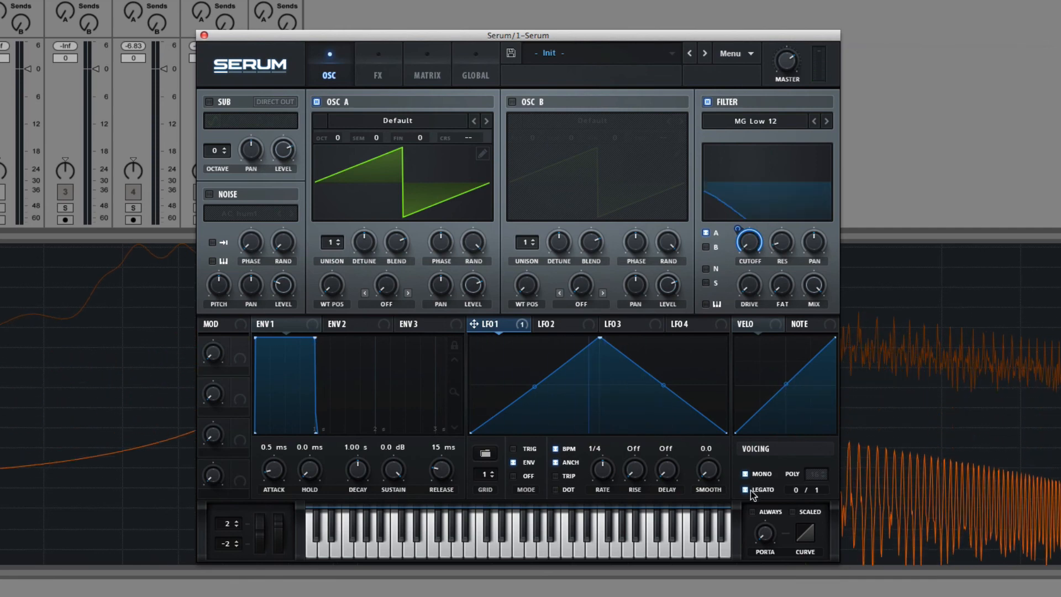
pyautogui.click(745, 489)
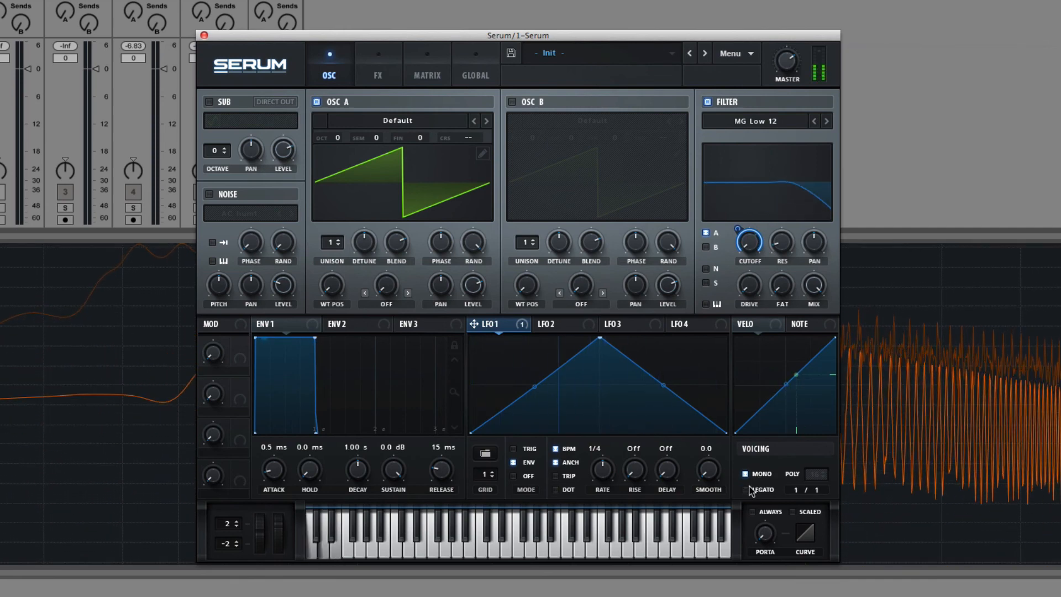